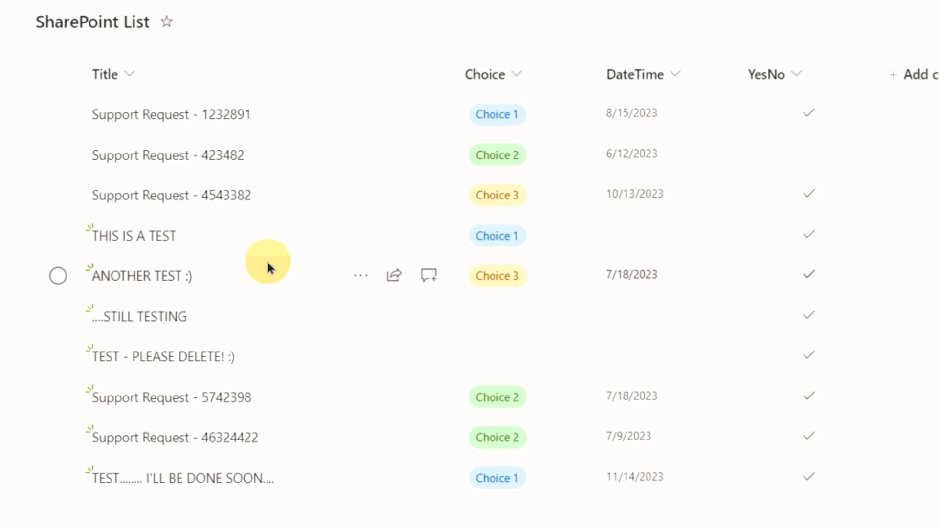
mouse_move(275, 234)
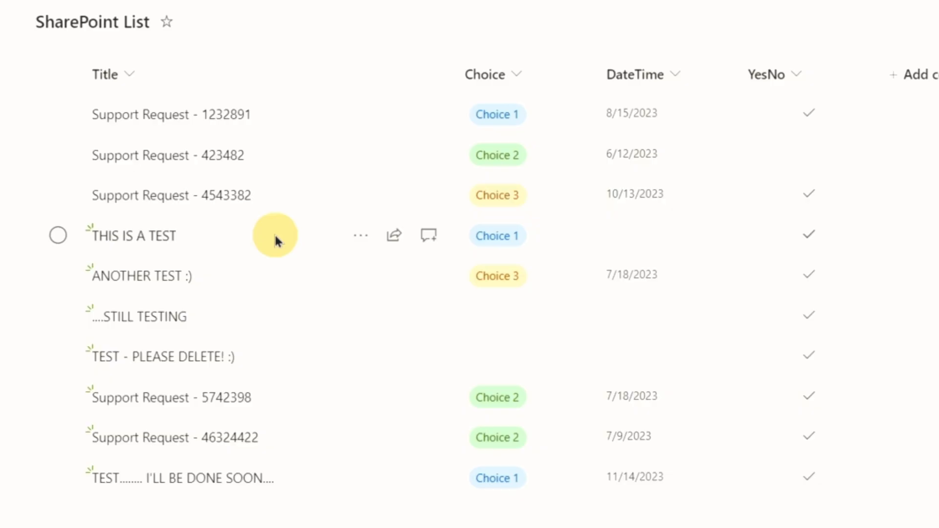
Step: Create a new solution named 'Support' for the canvas apps
click(58, 235)
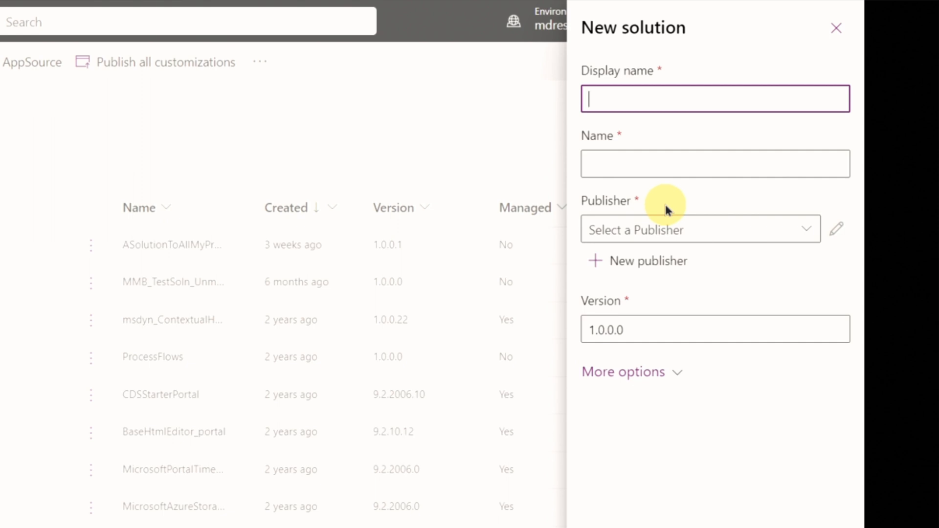
text(Support)
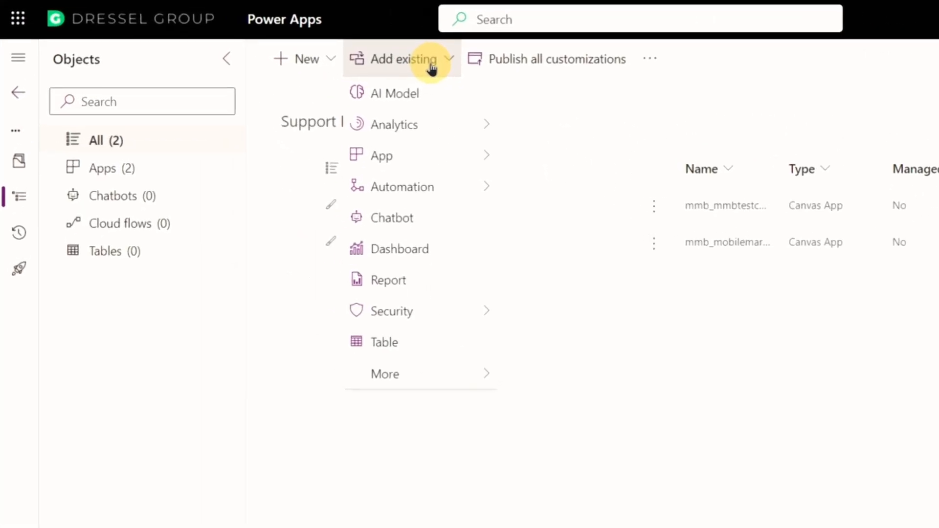
mouse_move(437, 156)
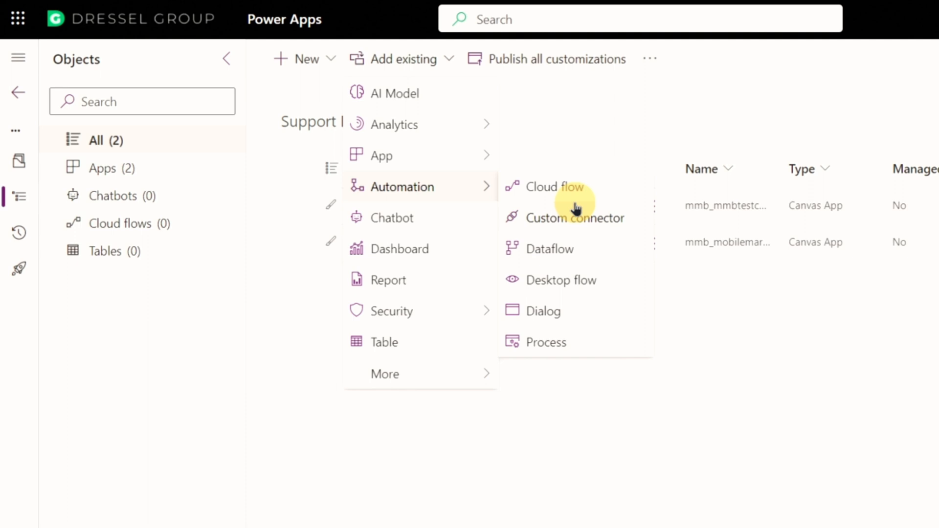
Step: Add the outside-Dataverse cloud flow 'SP update created by' to the solution
click(554, 186)
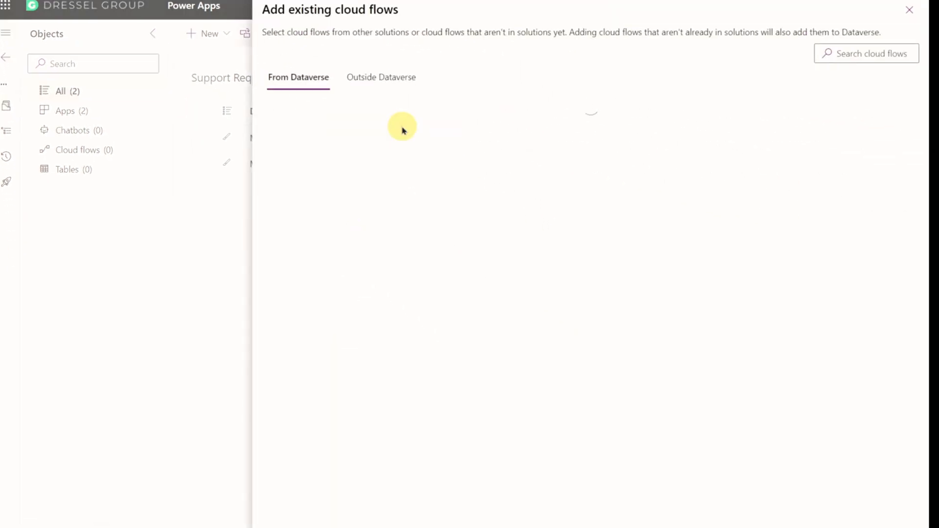
click(381, 77)
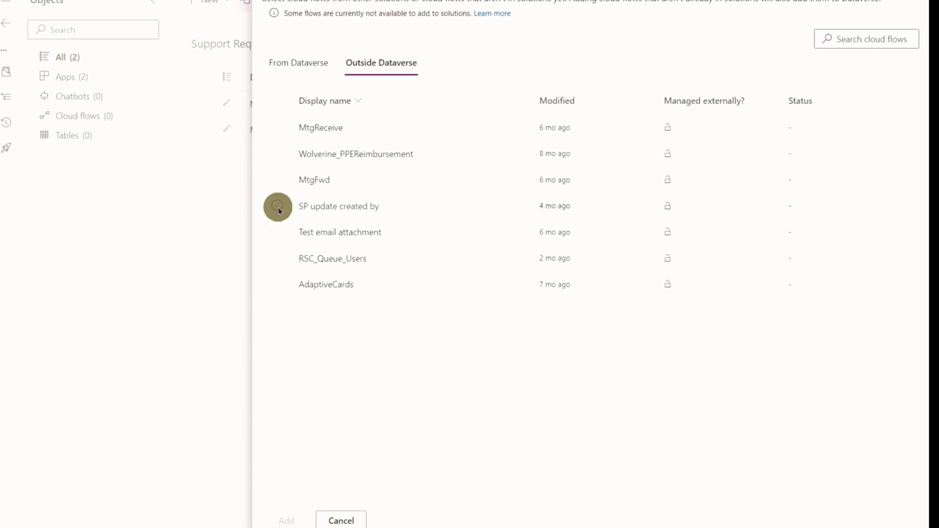
click(286, 519)
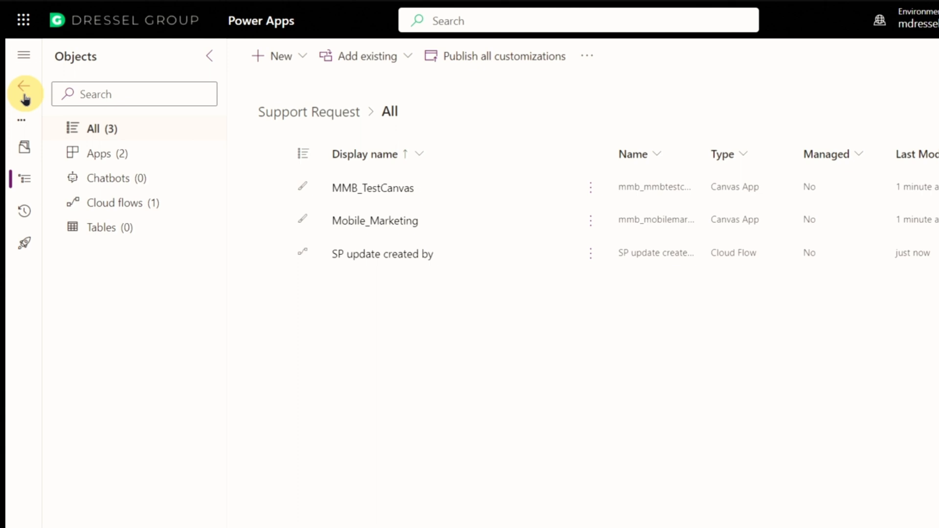
Step: Return to all solutions and choose Export on the Support Request solution
click(24, 87)
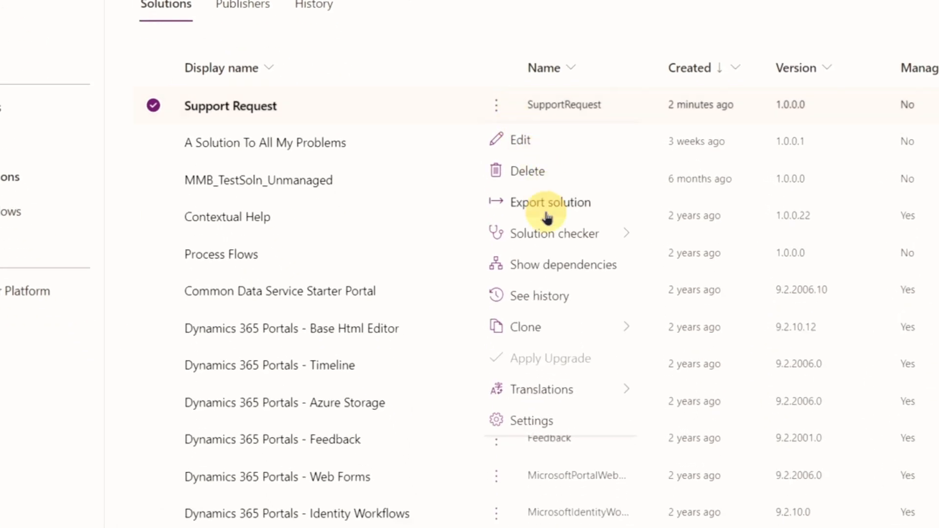
click(549, 202)
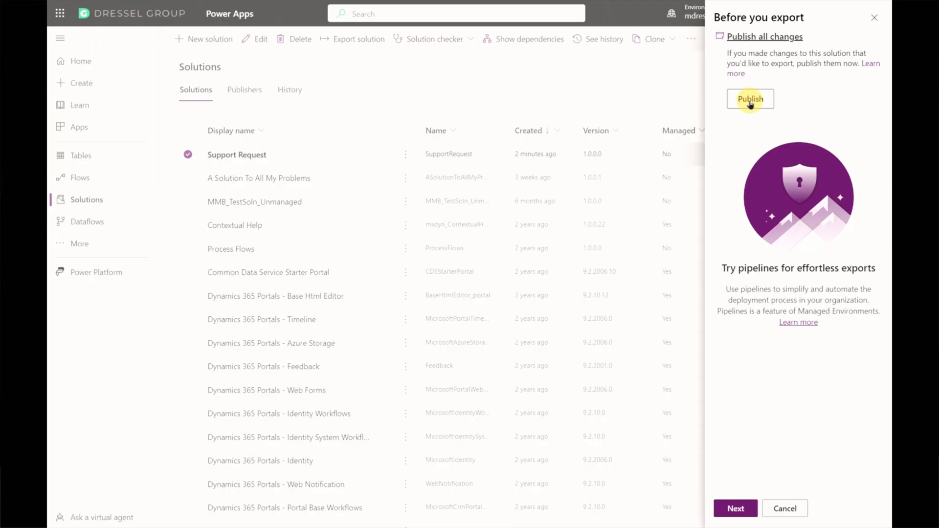
Step: Publish all changes, then continue to the export settings
click(749, 99)
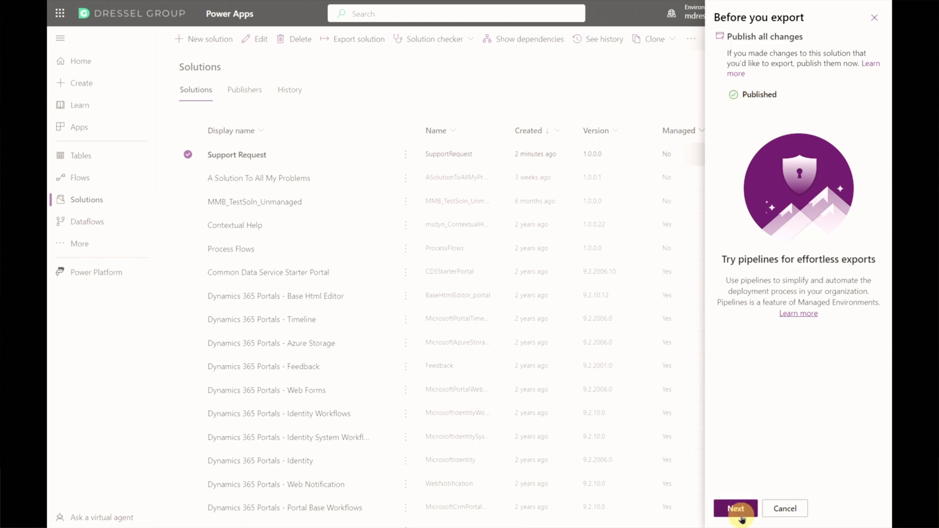
click(735, 508)
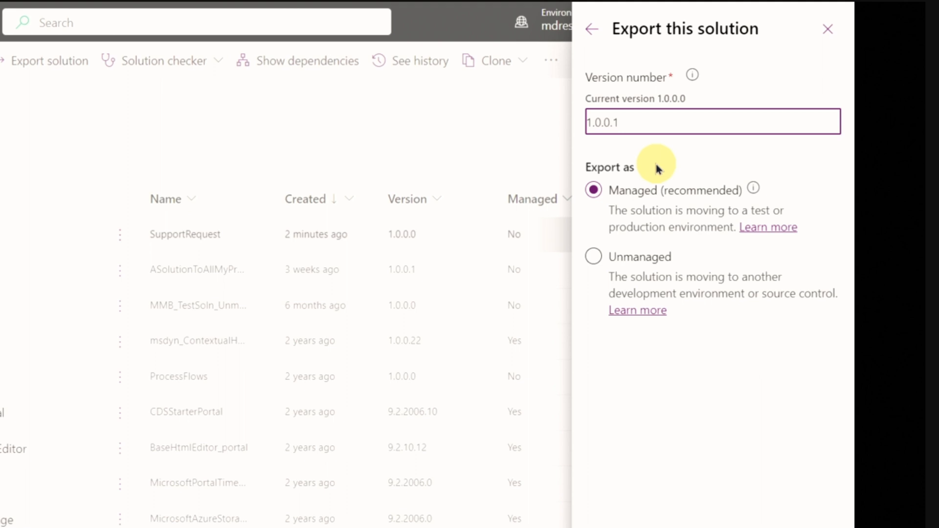
click(593, 257)
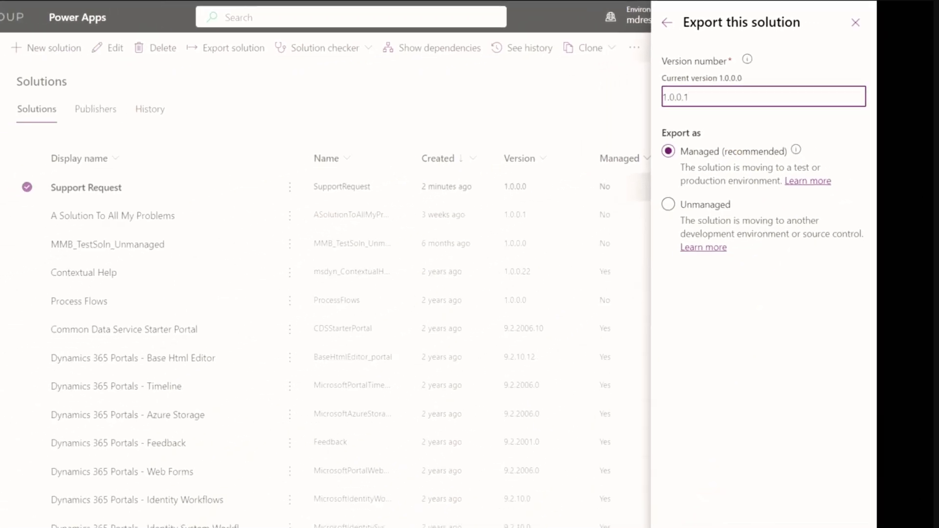
Step: Export Support Request as a managed solution, version 1.0.0.1
click(734, 508)
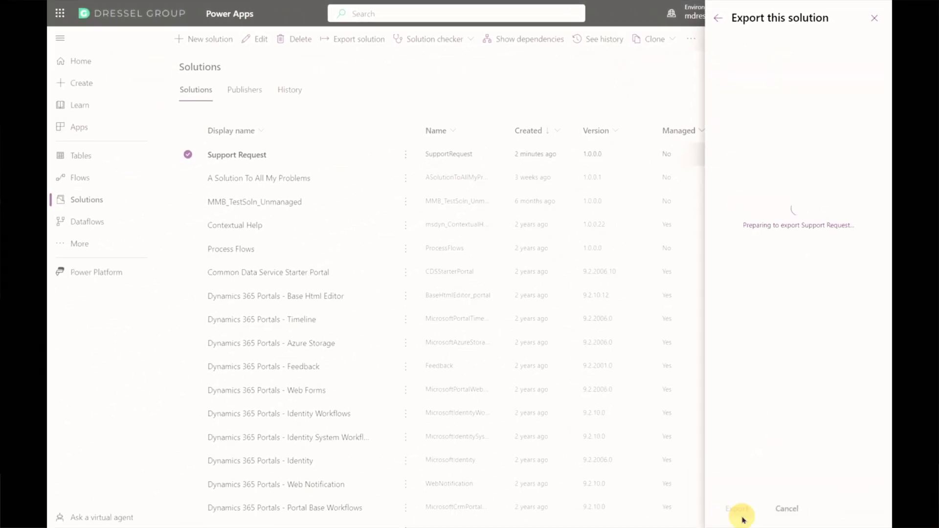
click(738, 509)
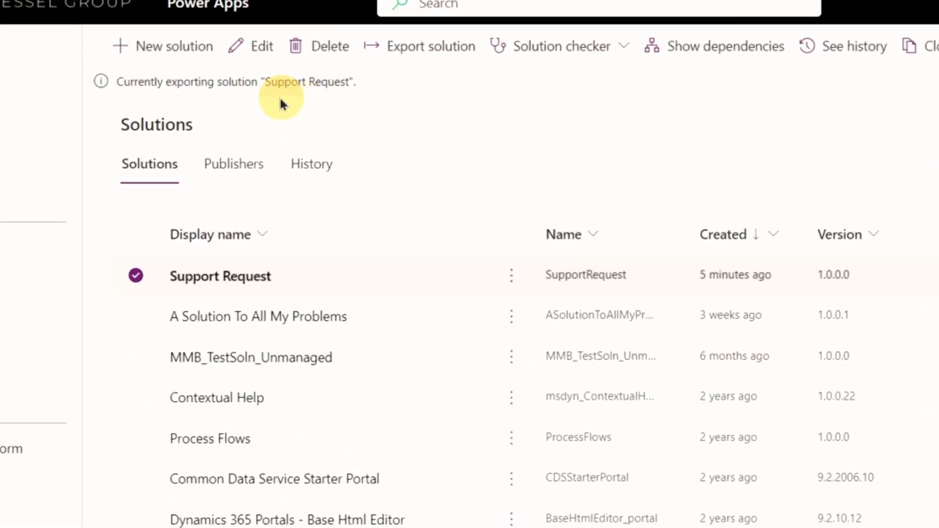
mouse_move(302, 96)
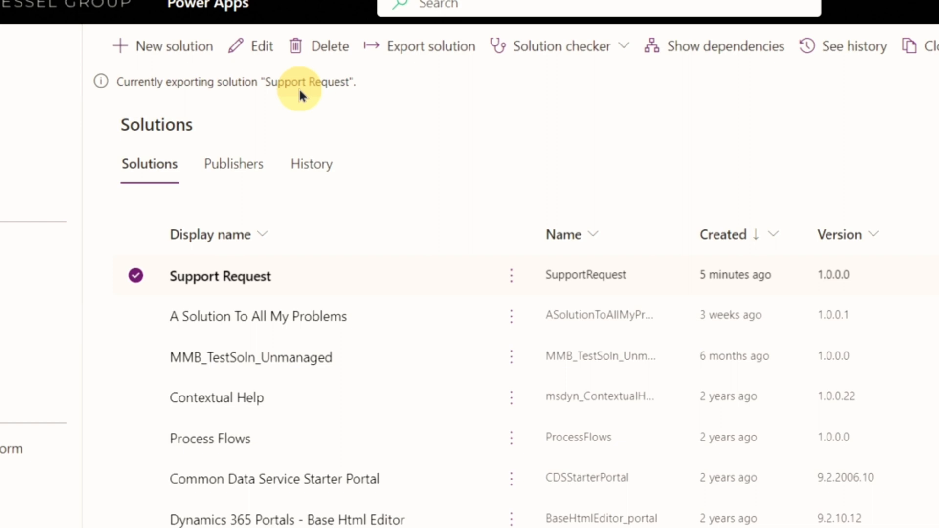
mouse_move(366, 94)
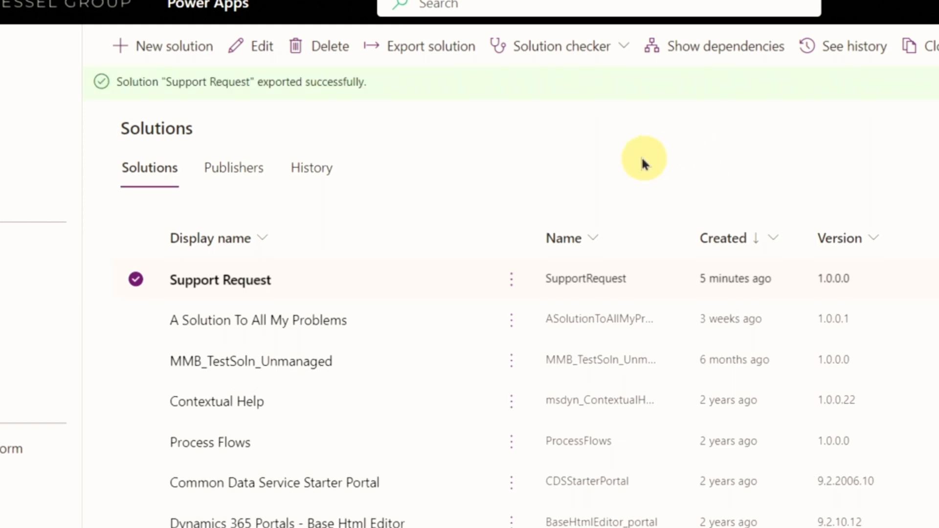
mouse_move(323, 99)
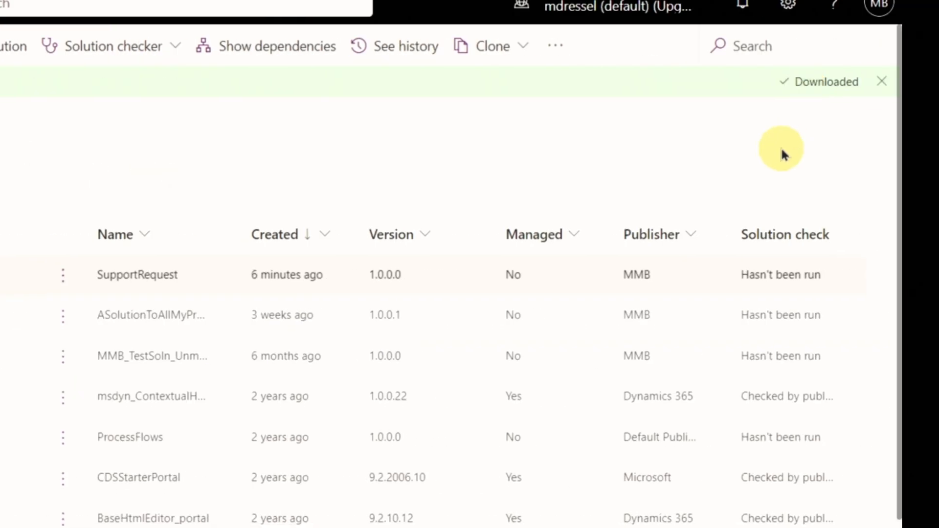
mouse_move(781, 150)
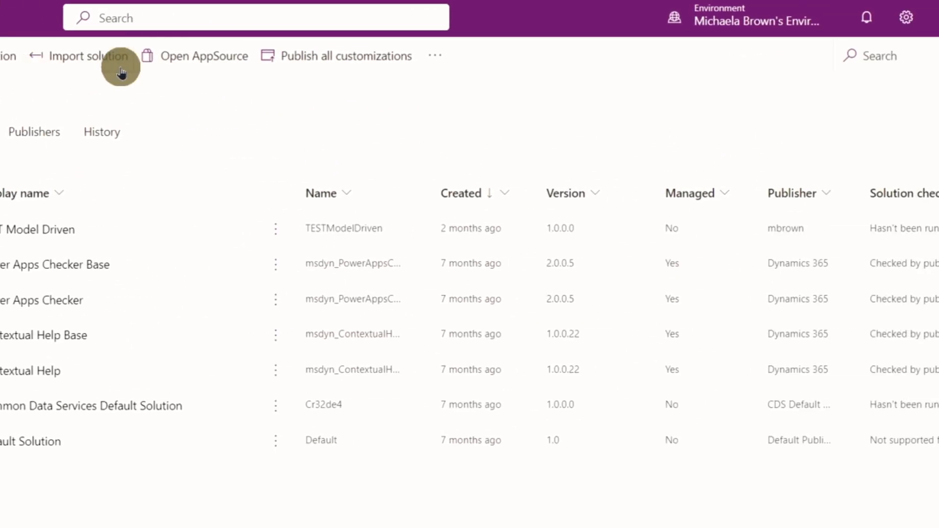
Step: Import SupportRequest_1_0_0_1_managed.zip into the test environment
click(89, 55)
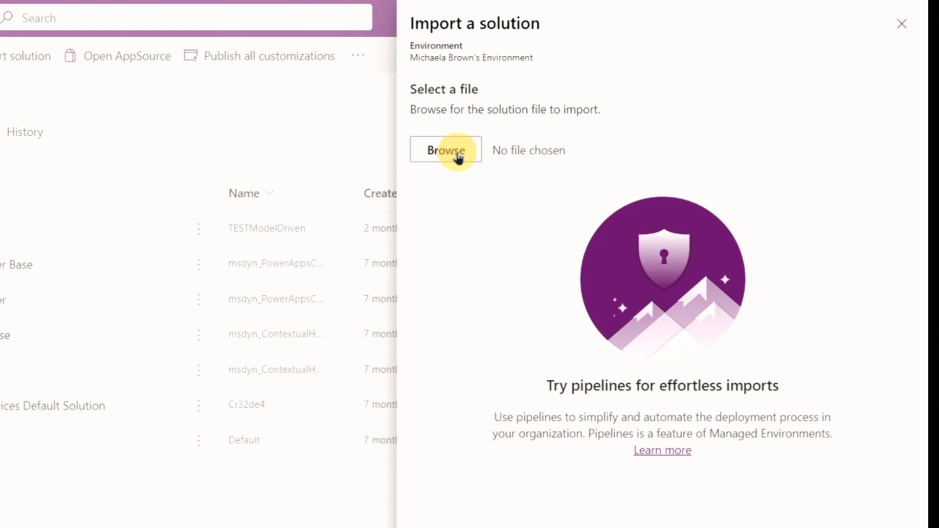
click(445, 150)
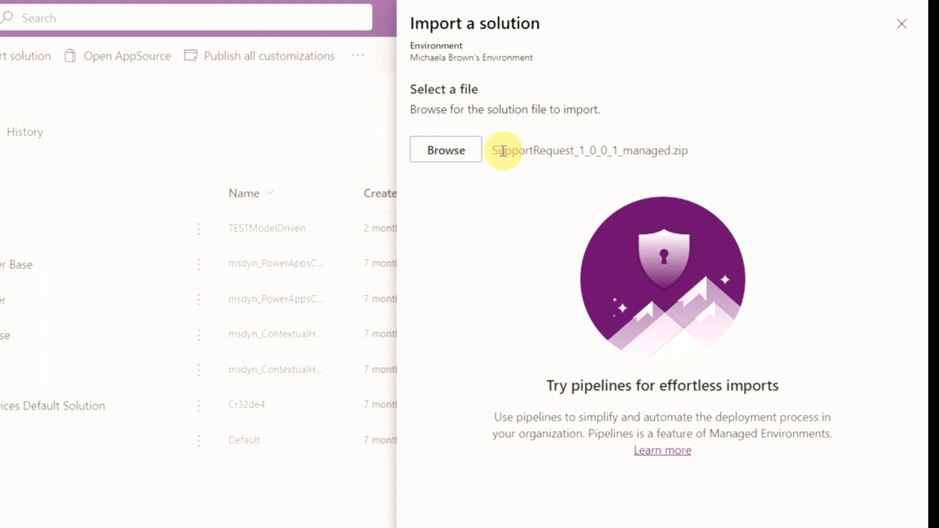
double_click(530, 150)
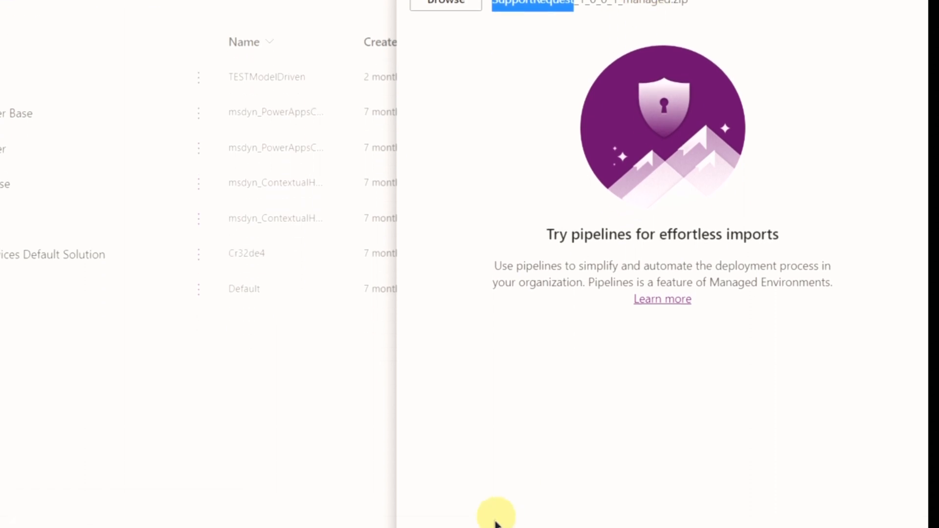
click(446, 493)
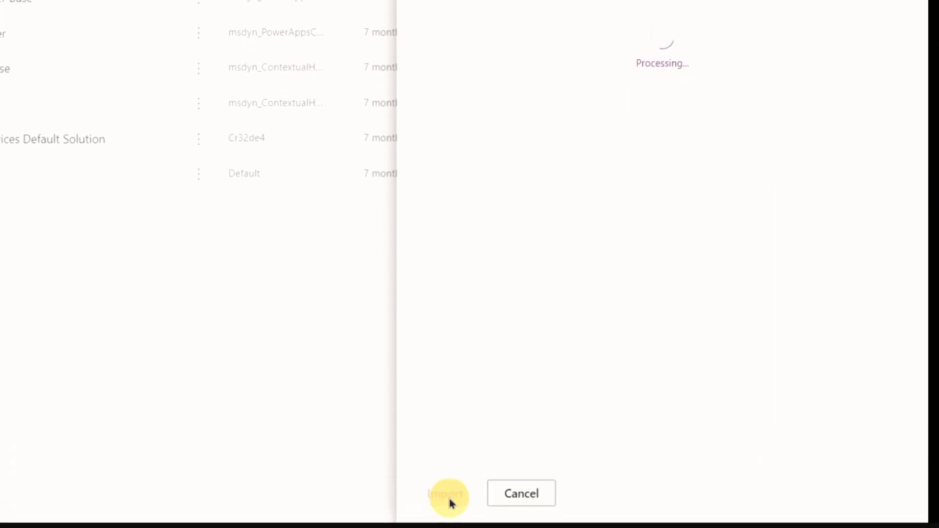
click(448, 493)
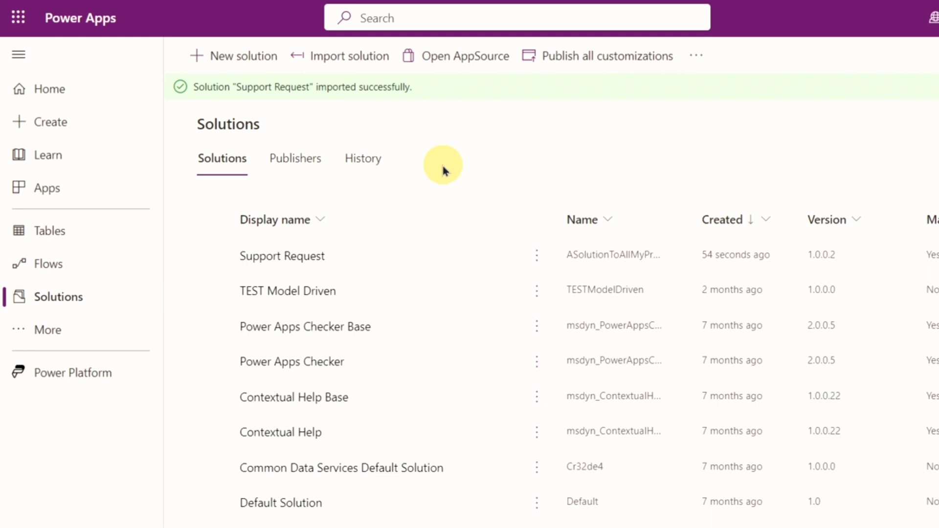
mouse_move(470, 94)
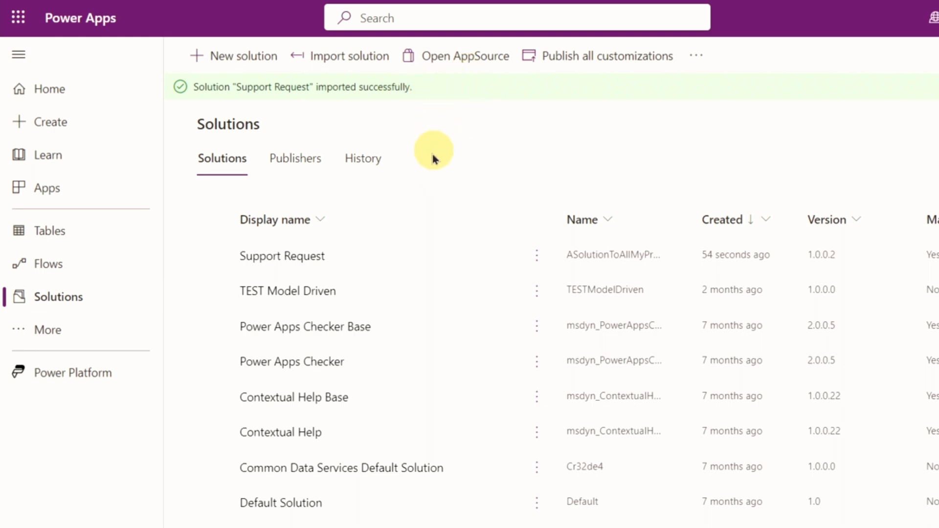
Step: Show the Support Request solution's environment variables: Environment Variable, Number1, Number2
click(282, 256)
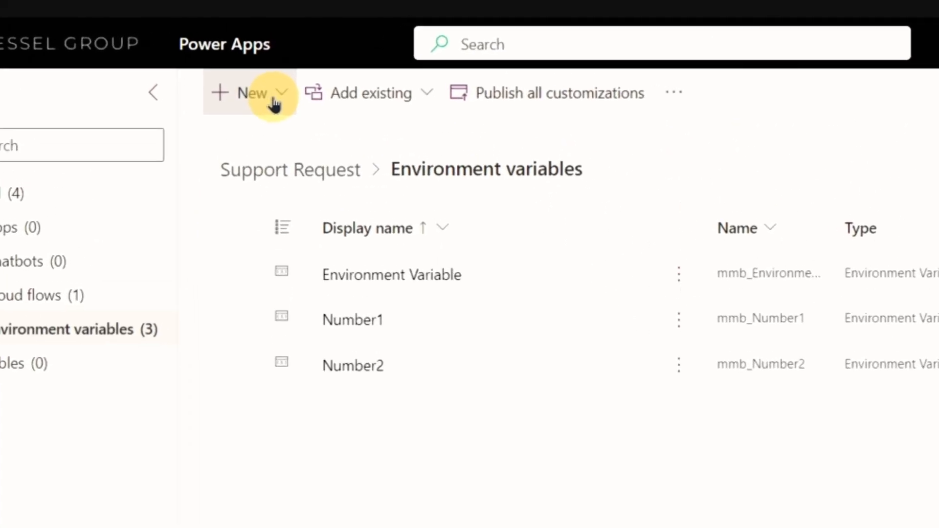
Step: Begin a new environment variable and choose its data type
click(245, 93)
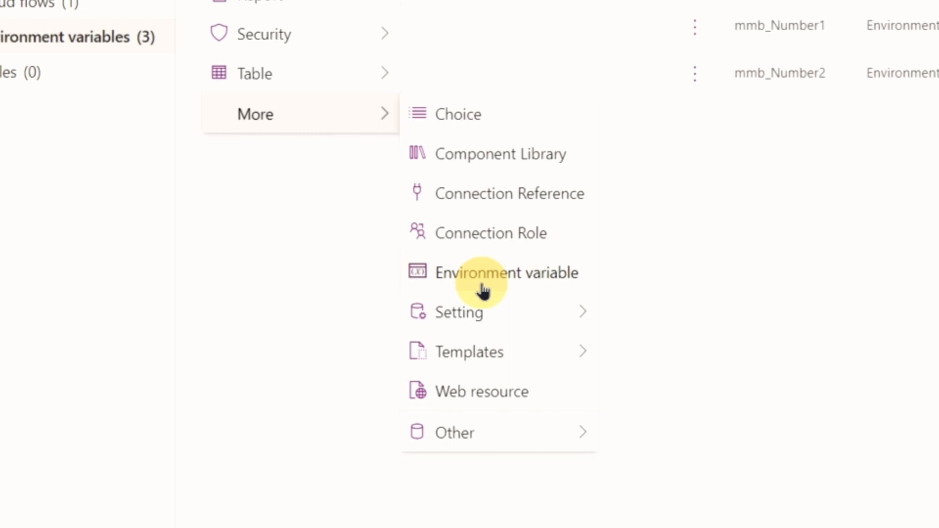
click(507, 273)
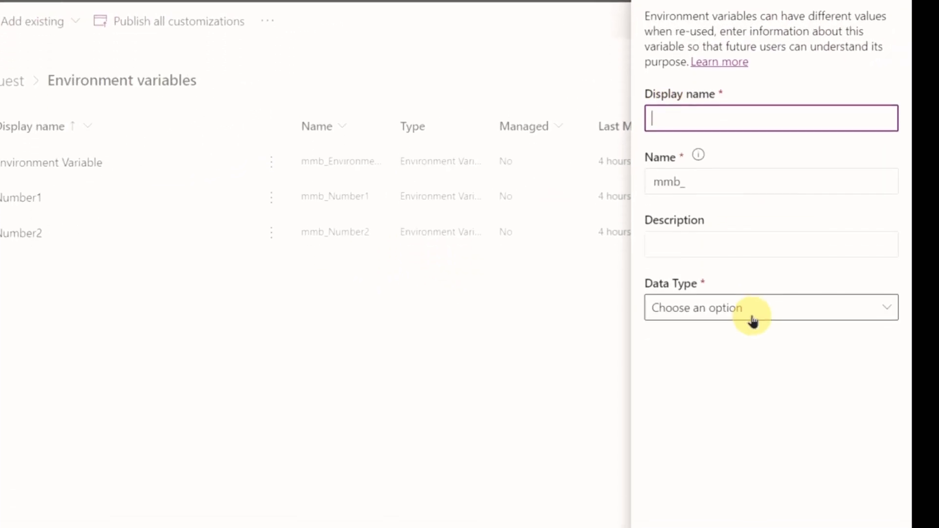
click(770, 308)
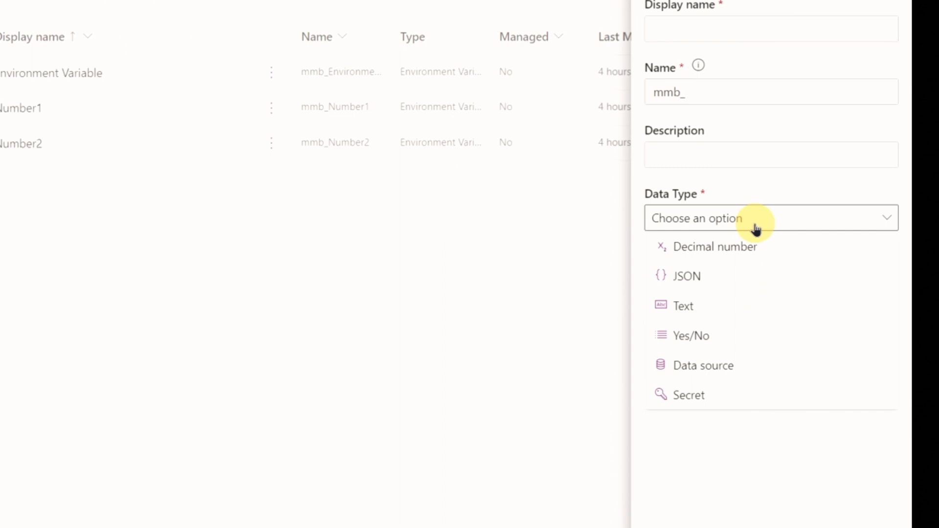
click(683, 306)
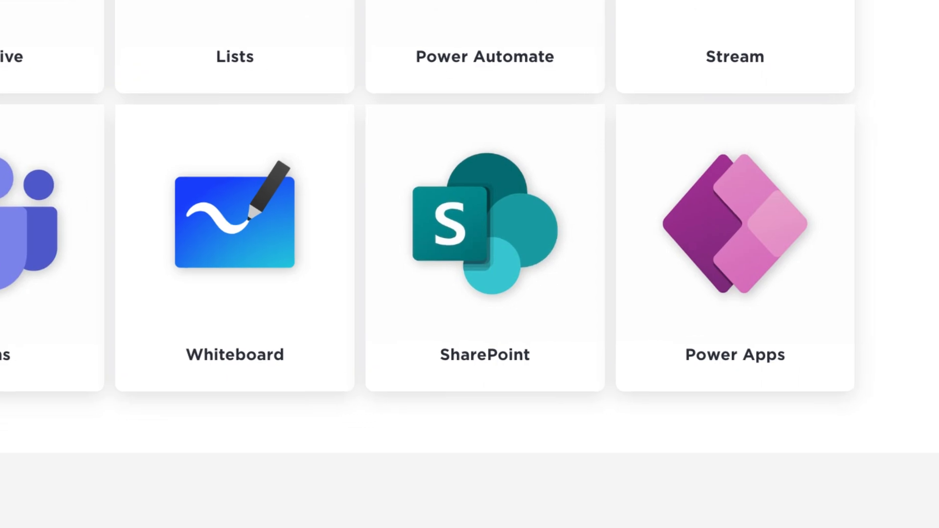
scroll(down, 3)
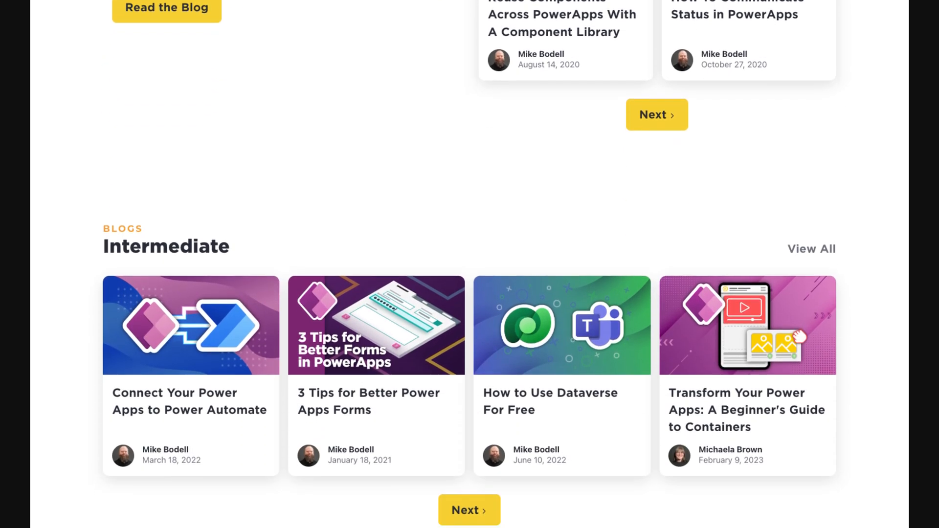
scroll(down, 3)
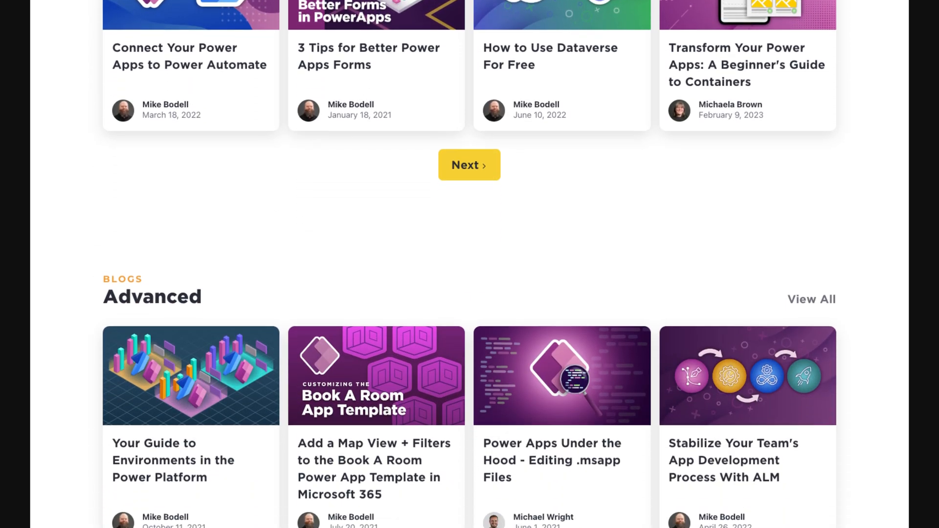
scroll(down, 3)
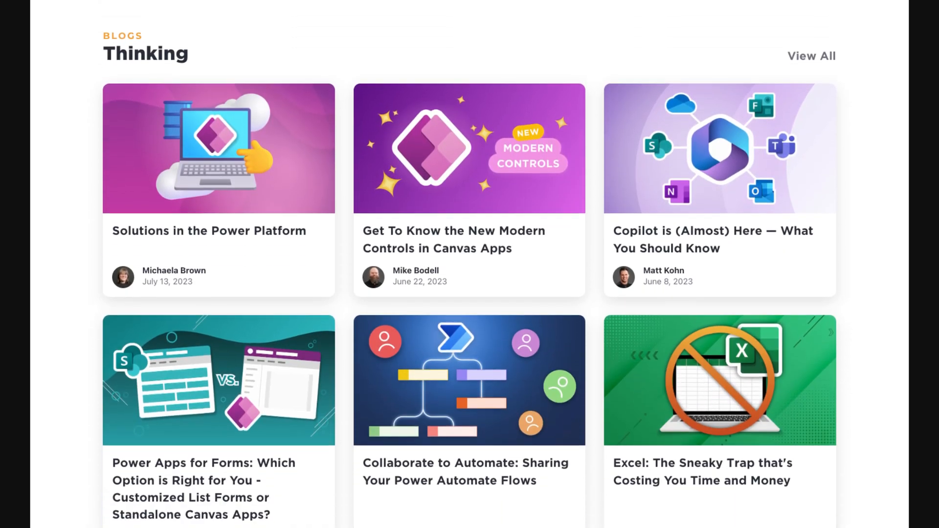
scroll(down, 3)
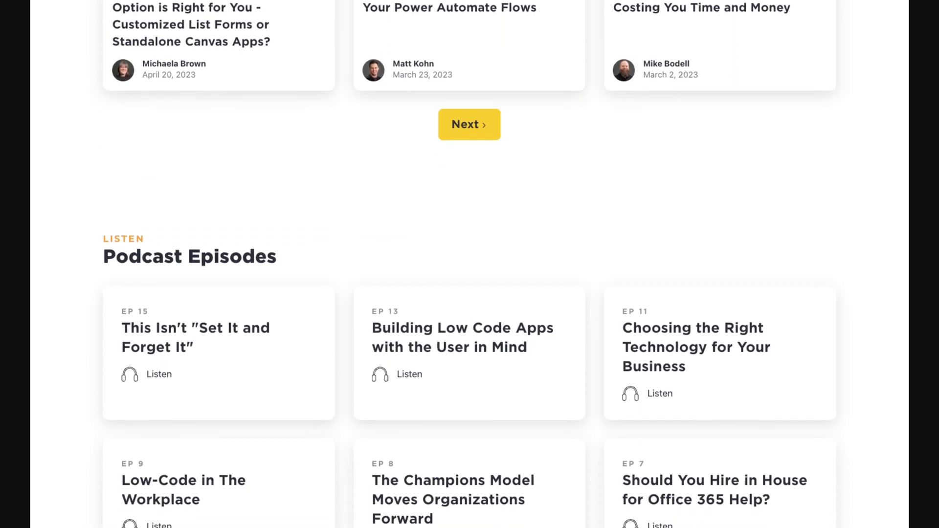